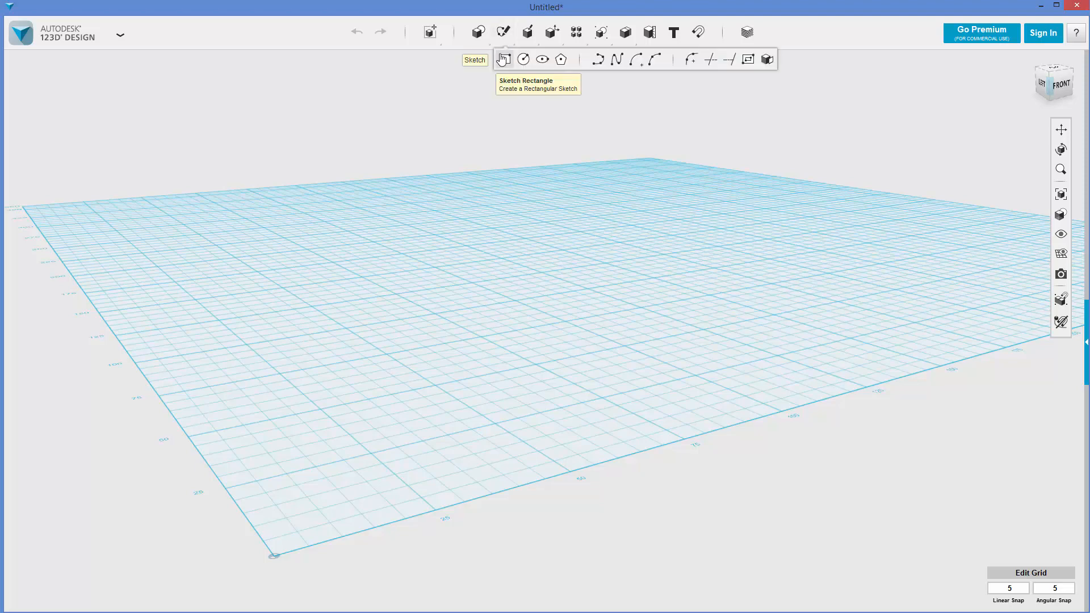
# - Sketch an ellipse centred on the grid and confirm it as the first profile
pyautogui.click(502, 59)
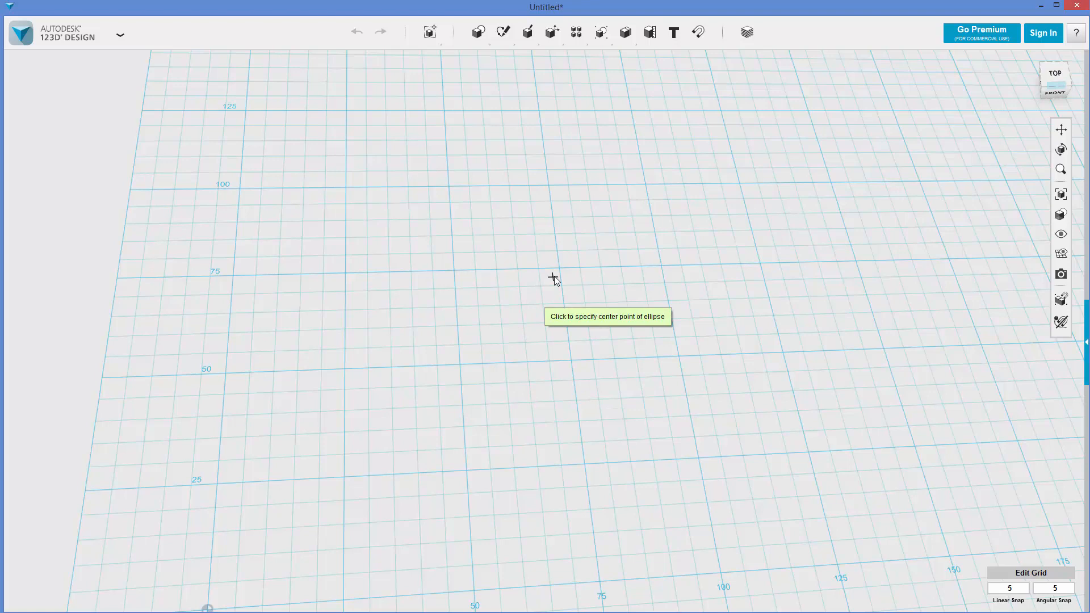
pyautogui.click(554, 276)
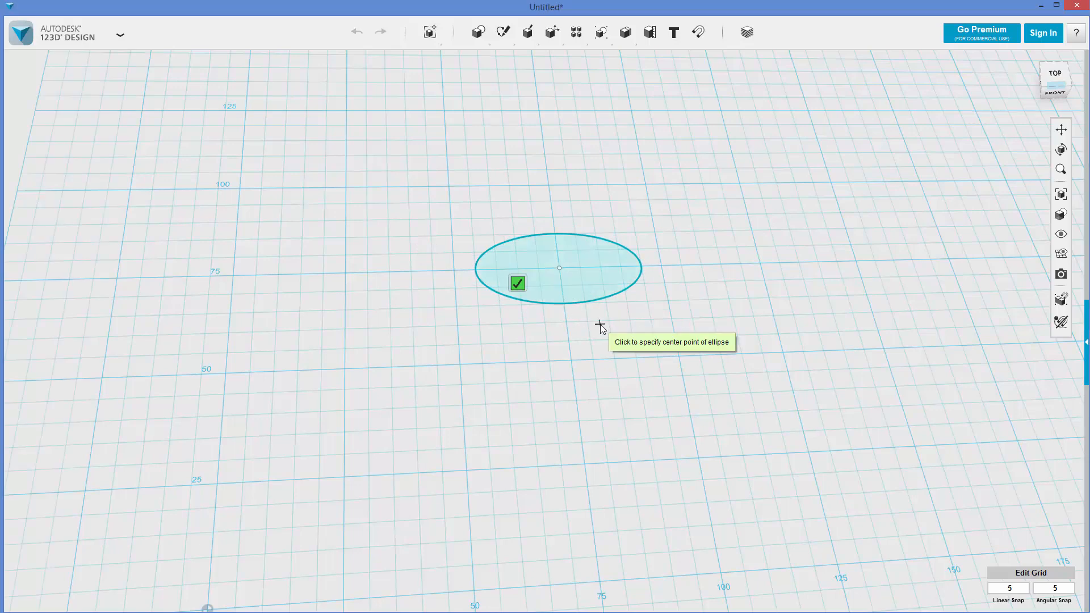
pyautogui.click(517, 283)
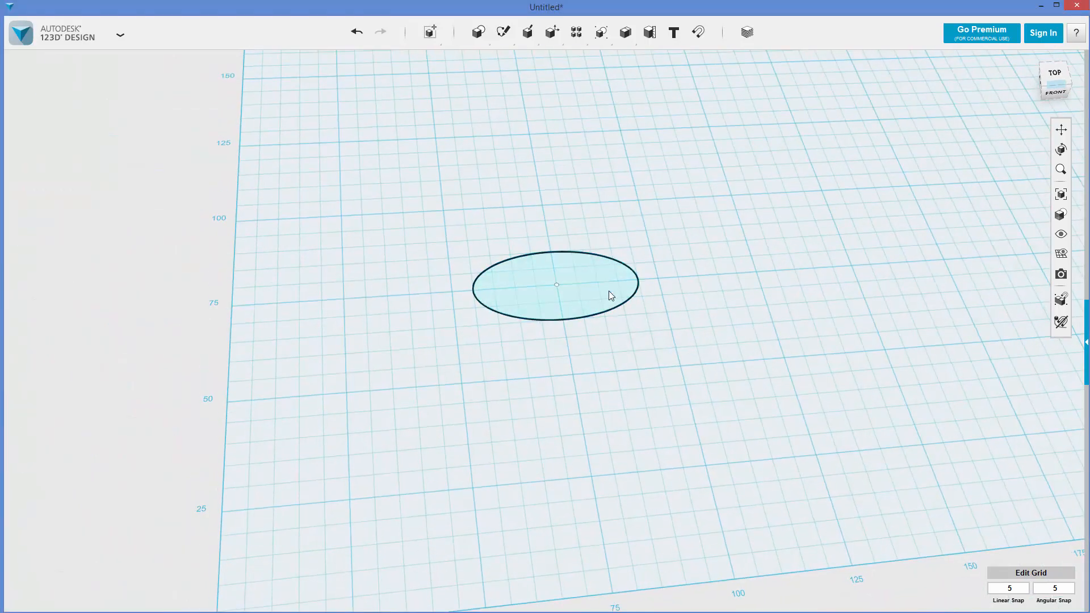
# - Make raised copies of the ellipse, stacking four ellipses up to a height near 225
pyautogui.click(556, 285)
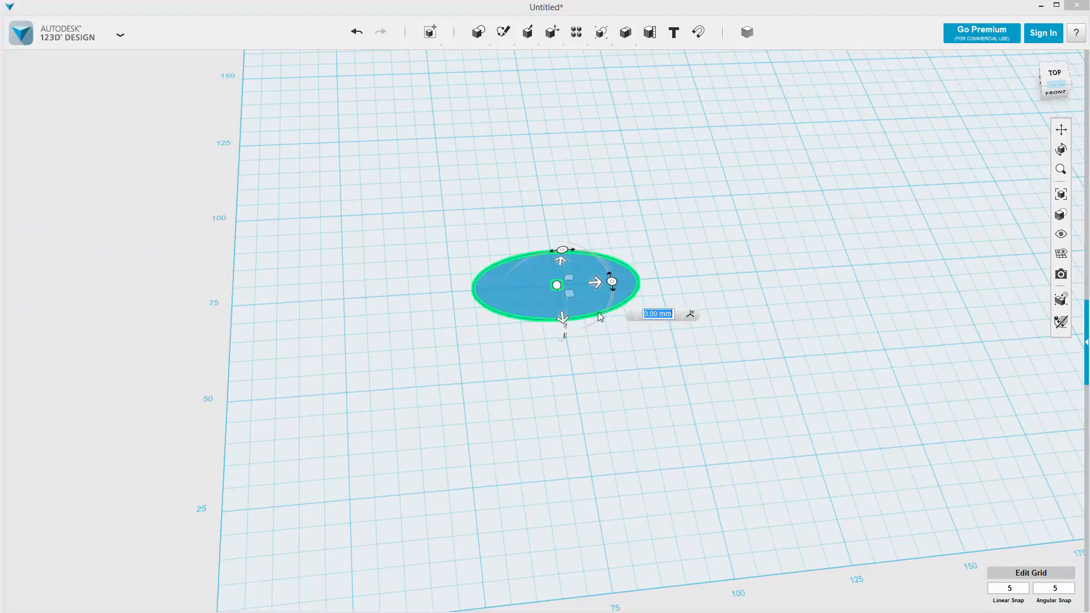
pyautogui.moveTo(561, 263)
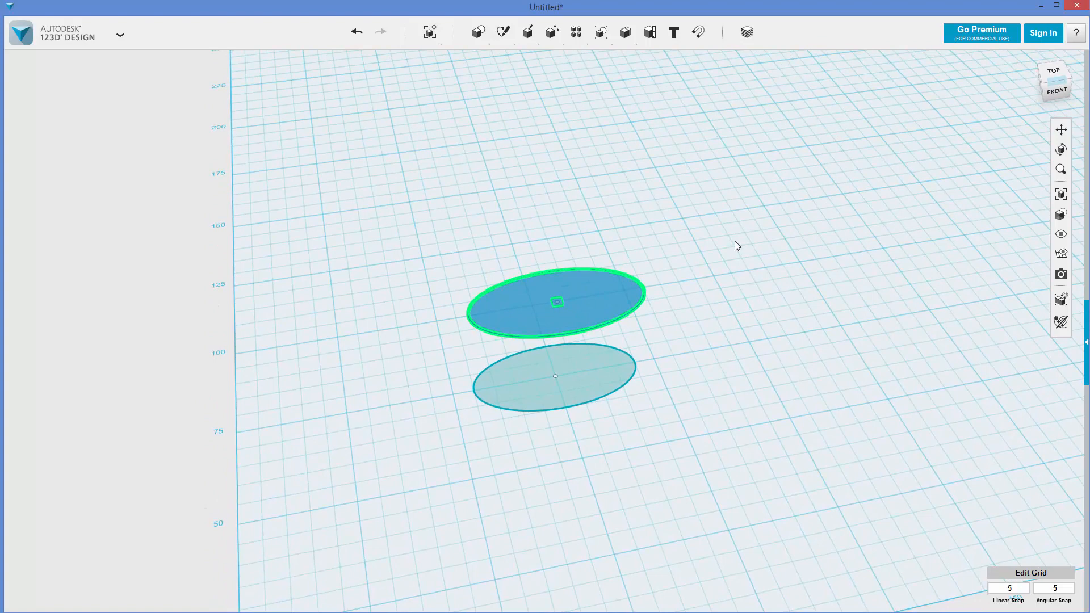
pyautogui.click(556, 302)
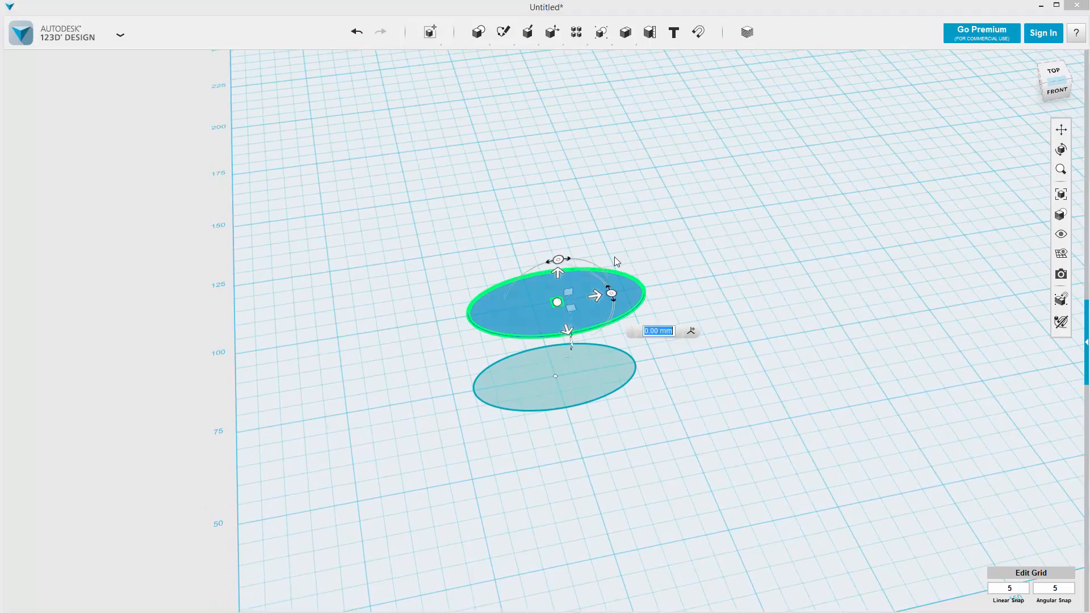
pyautogui.moveTo(556, 272); pyautogui.dragTo(557, 220)
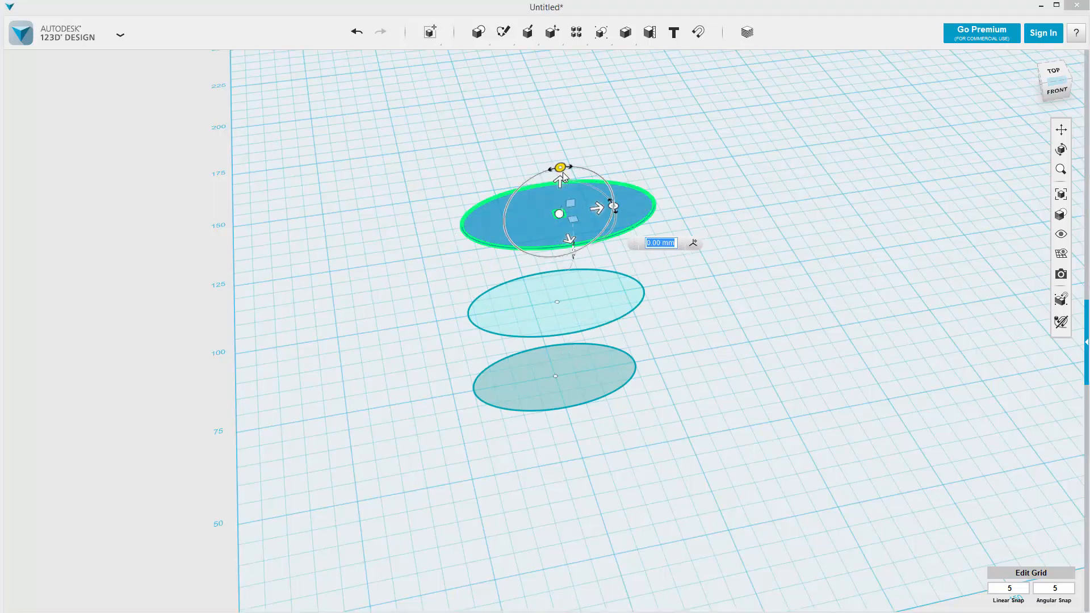
pyautogui.moveTo(560, 179); pyautogui.dragTo(560, 69)
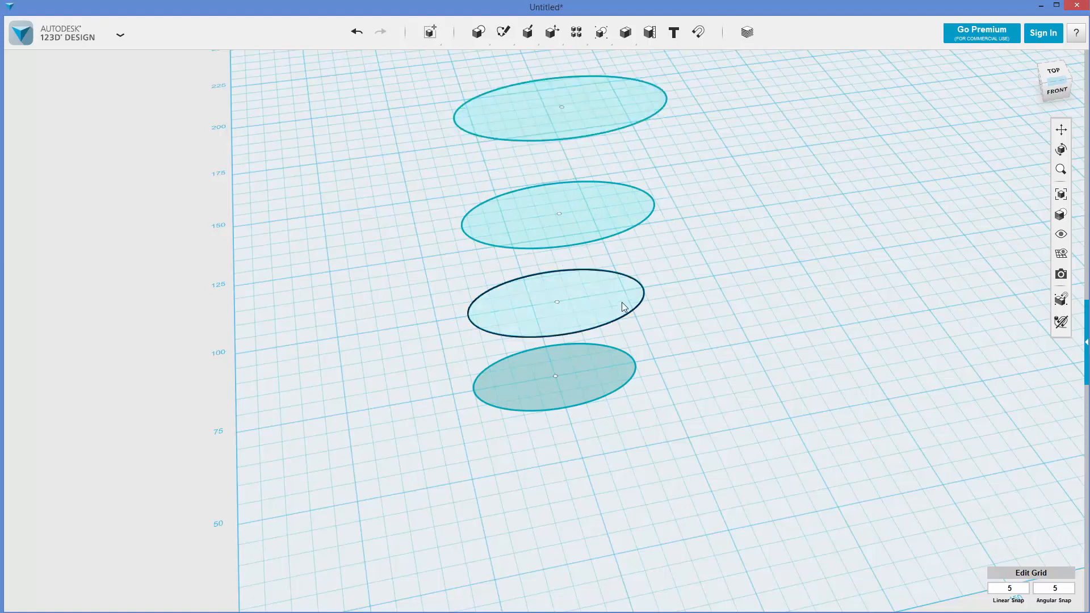
# - Rotate the second ellipse -30°, the top one -25°, and the third about -45°
pyautogui.click(556, 301)
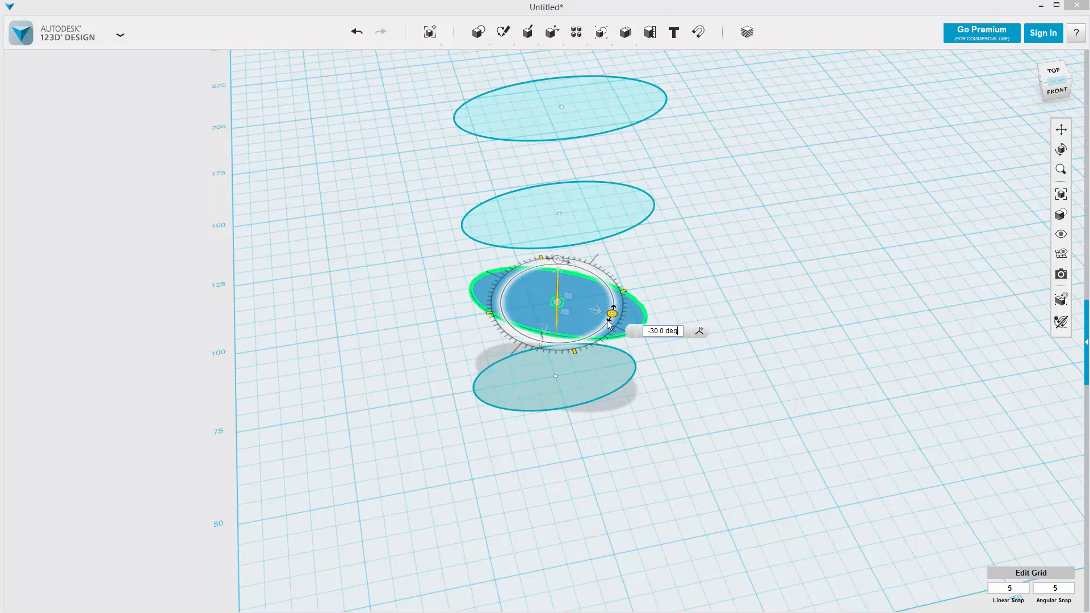
pyautogui.moveTo(612, 313); pyautogui.dragTo(573, 344)
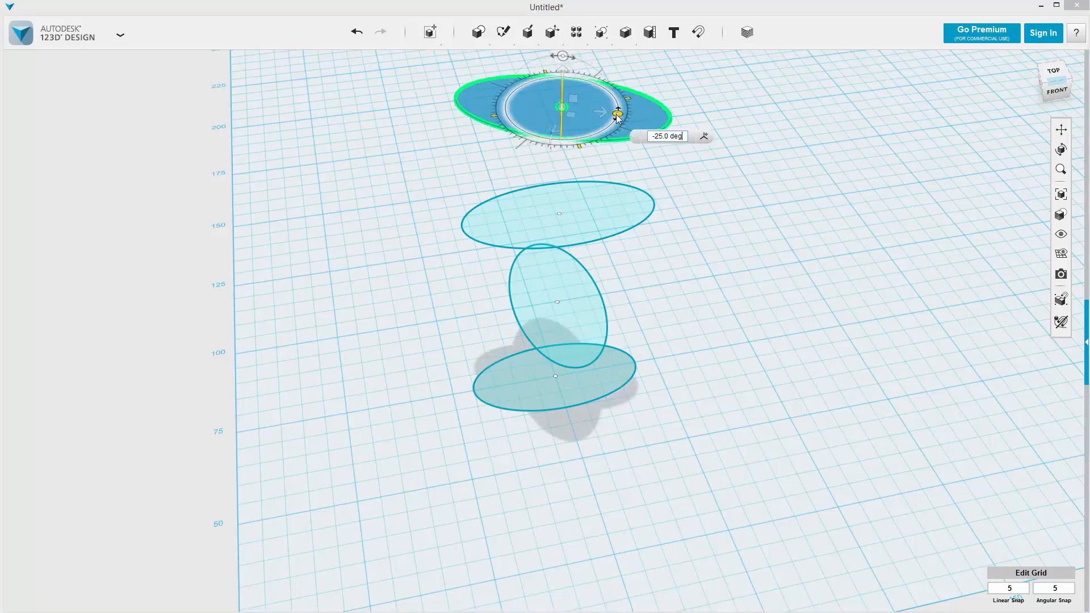
pyautogui.moveTo(616, 111); pyautogui.dragTo(622, 127)
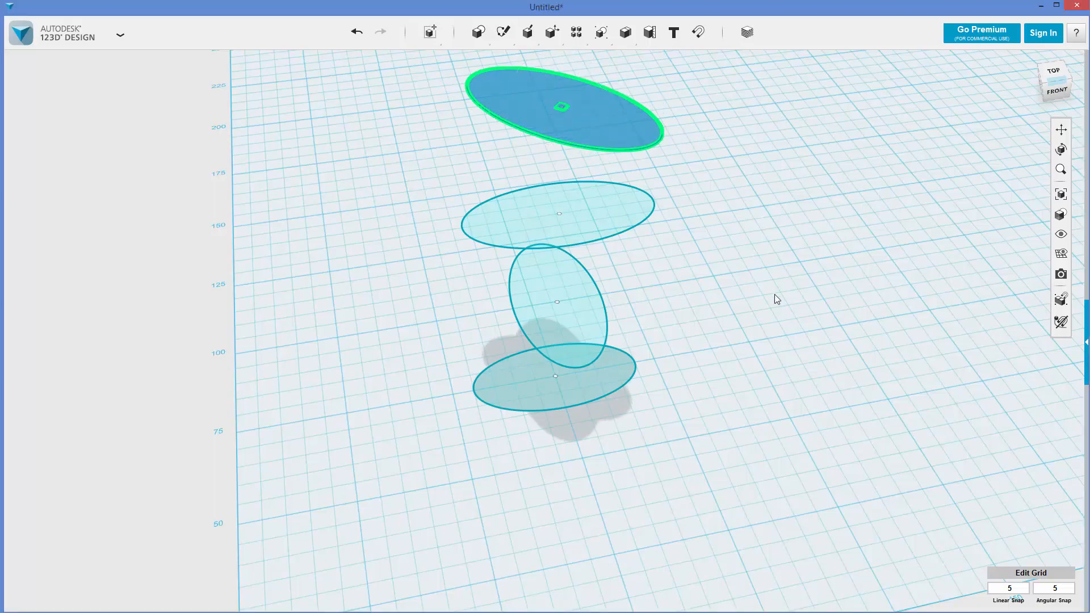
pyautogui.click(564, 295)
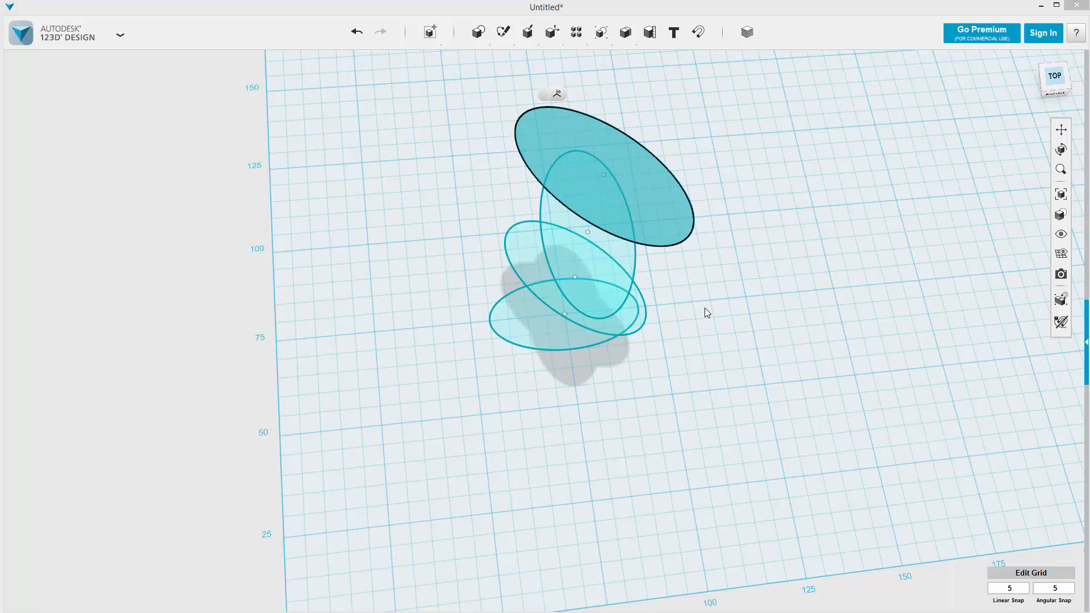
pyautogui.click(604, 174)
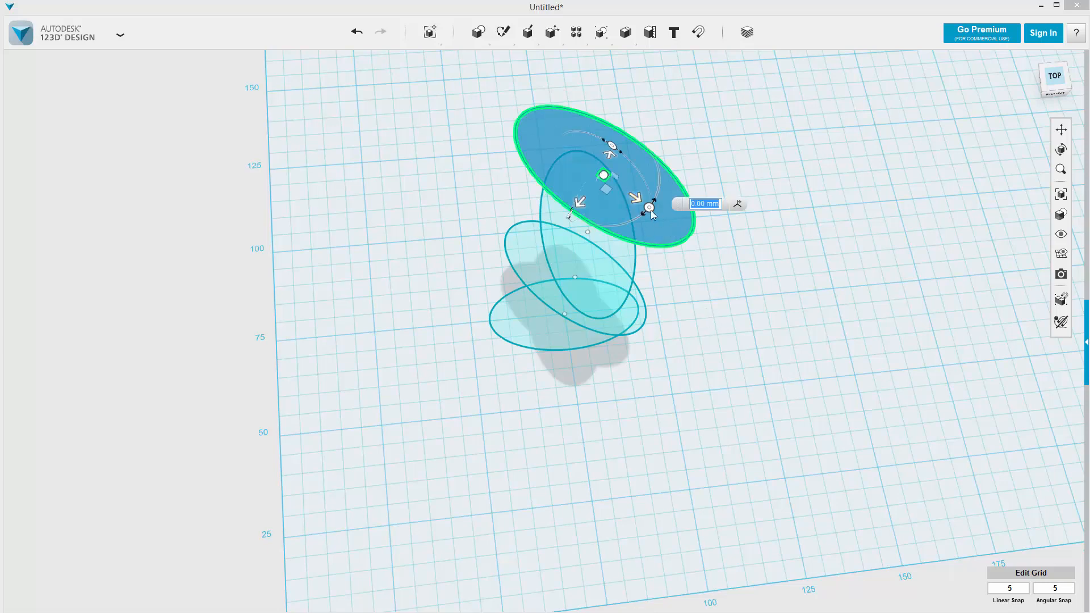
pyautogui.moveTo(652, 205); pyautogui.dragTo(614, 223)
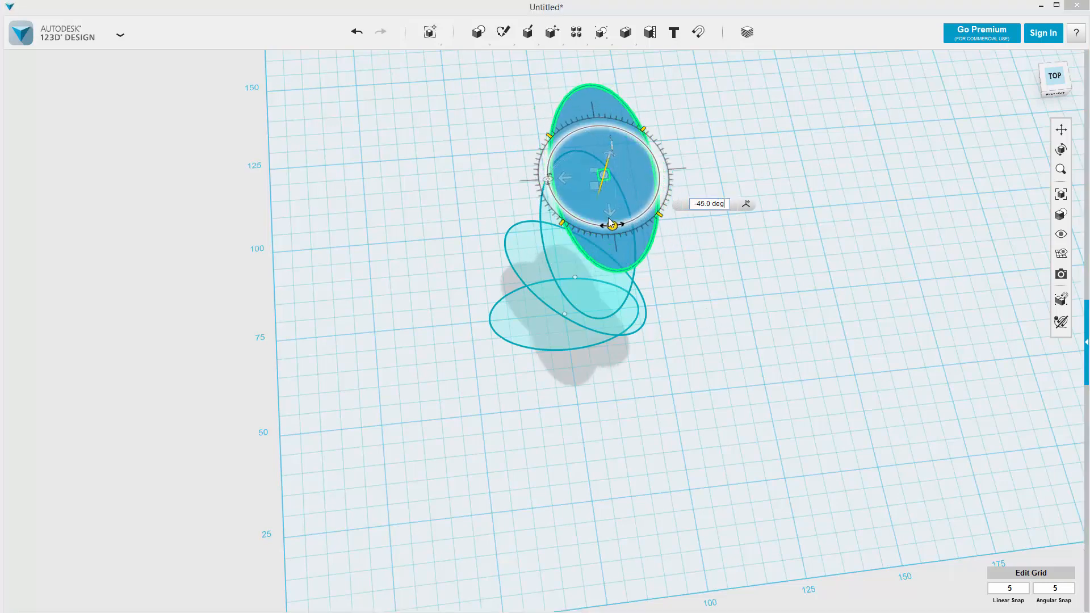
pyautogui.moveTo(614, 223); pyautogui.dragTo(577, 219)
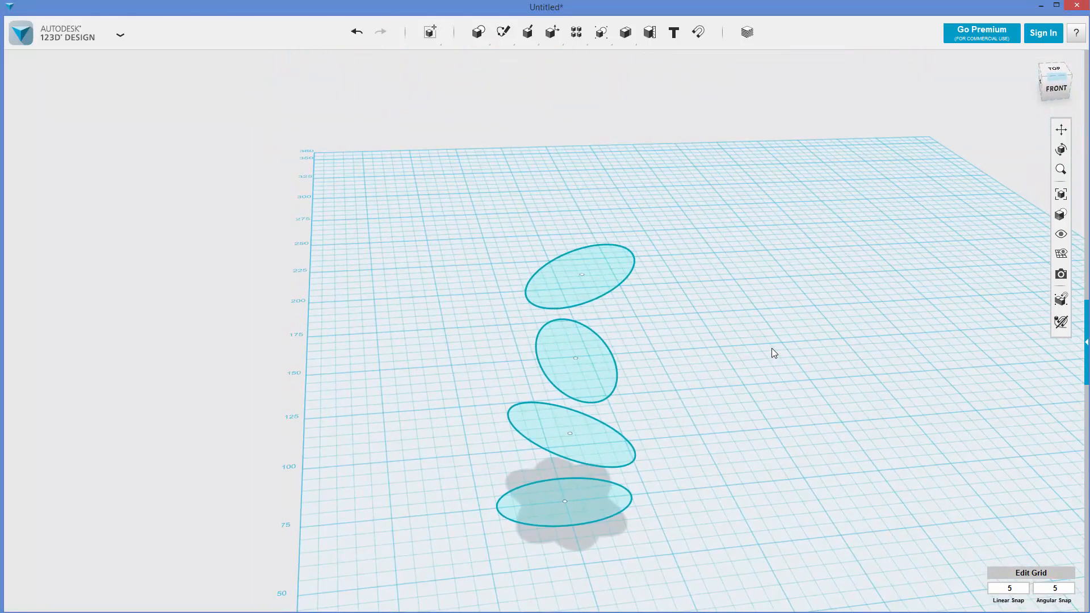
# - Loft through the ellipses, picking them from the bottom profile upward
pyautogui.click(564, 502)
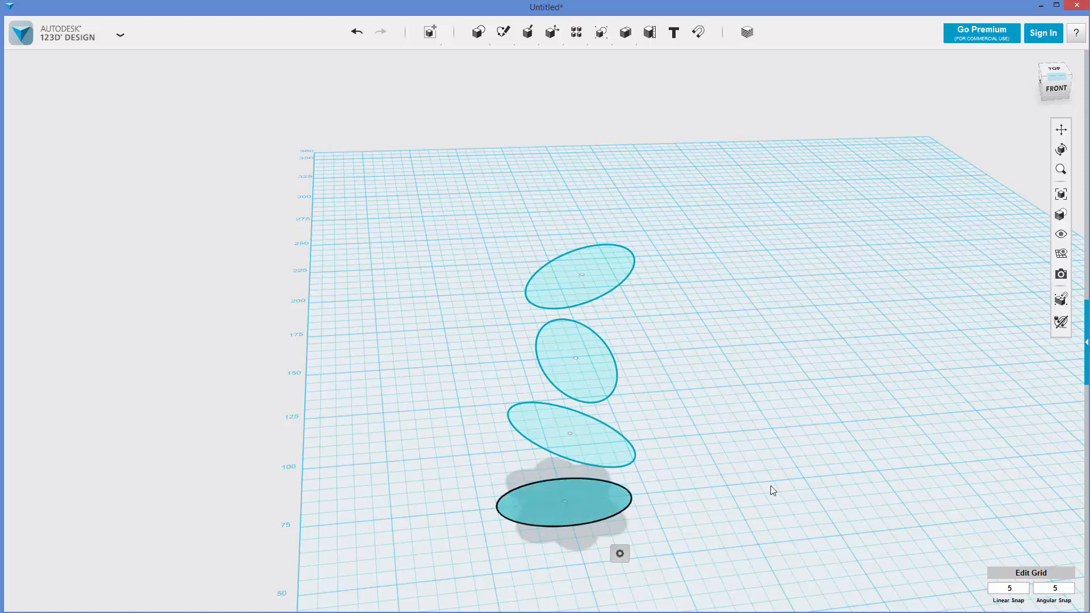
pyautogui.click(568, 434)
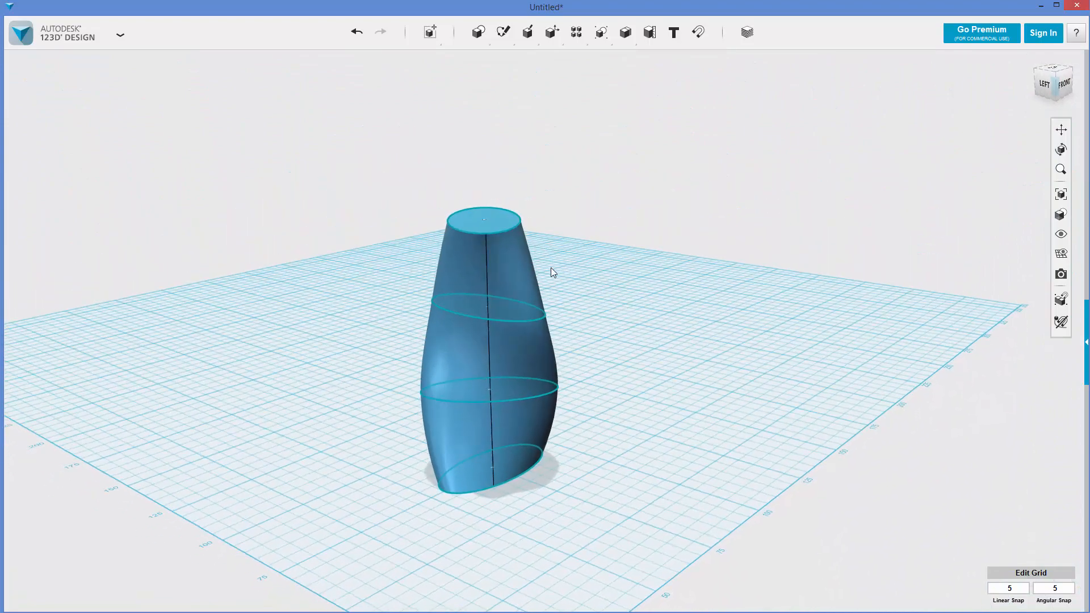
# - Shell the vase with a 1 mm inward wall, leaving its top open
pyautogui.click(527, 32)
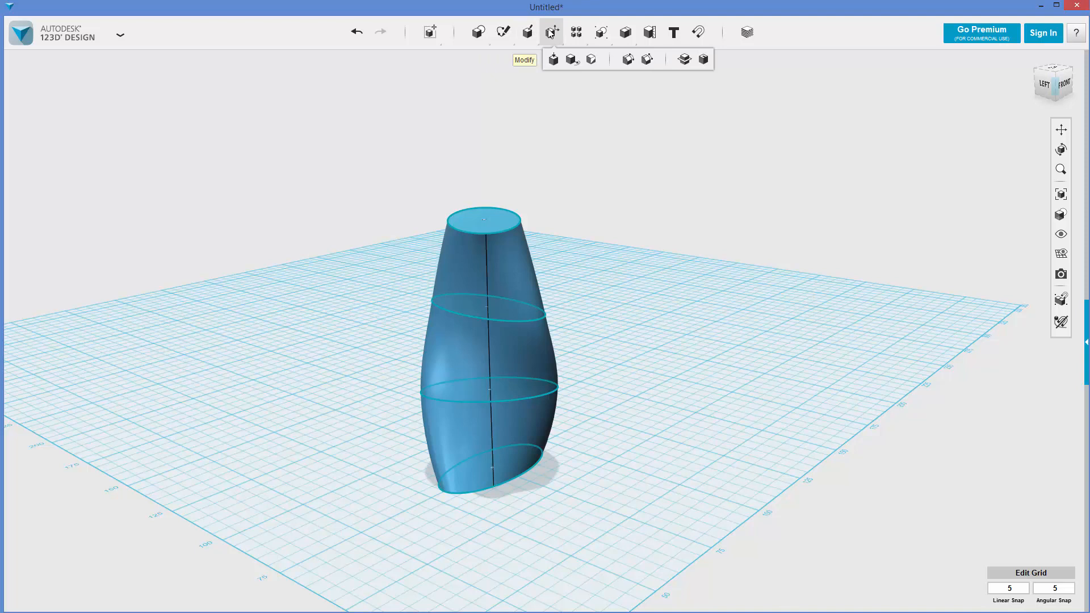
pyautogui.moveTo(703, 59)
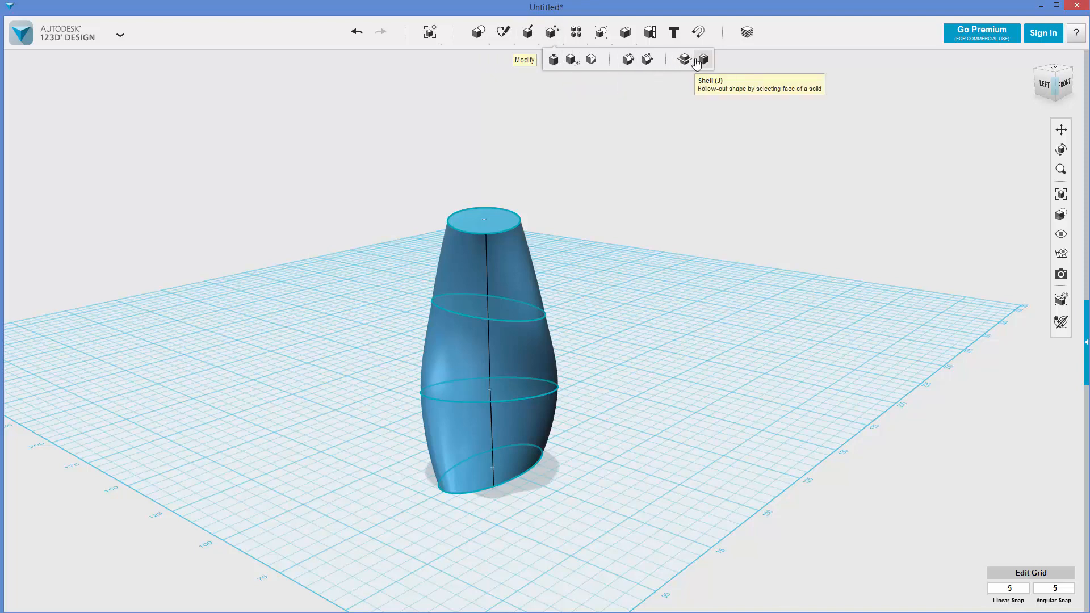
pyautogui.click(704, 58)
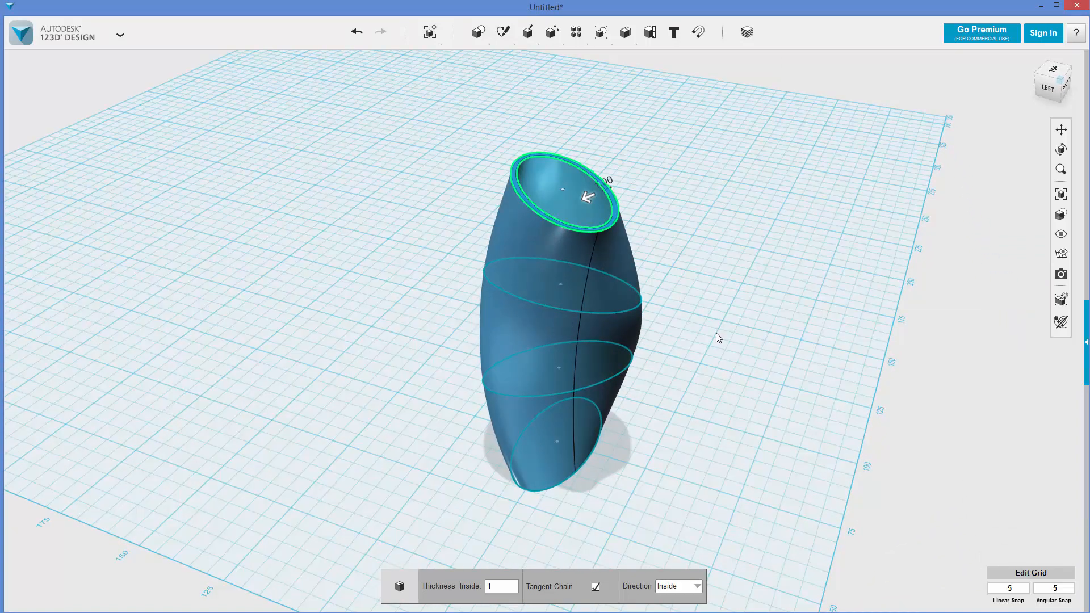
pyautogui.moveTo(719, 337); pyautogui.dragTo(746, 391)
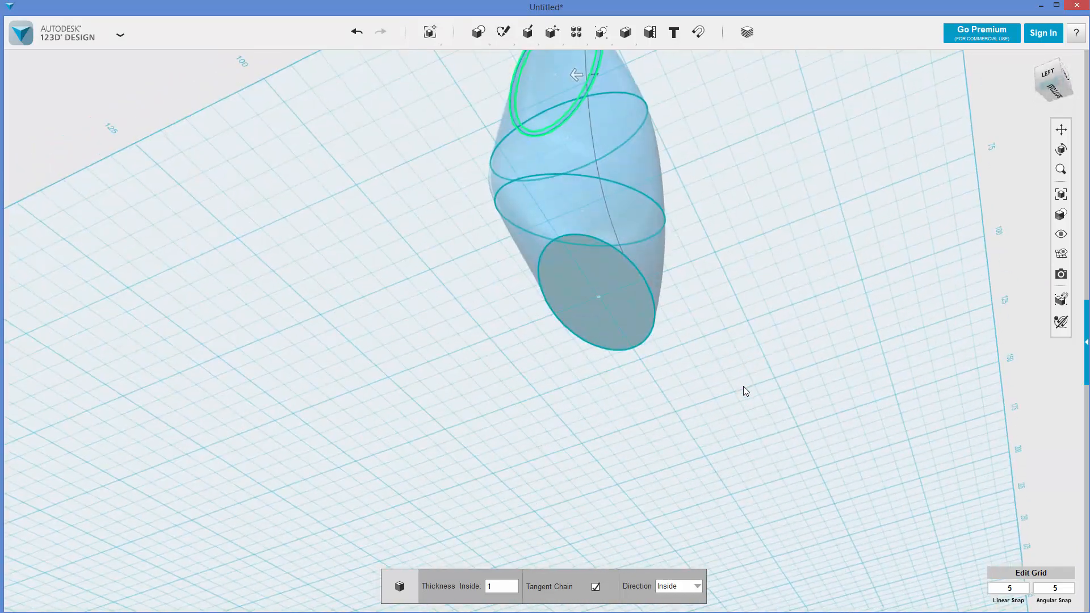
pyautogui.click(597, 299)
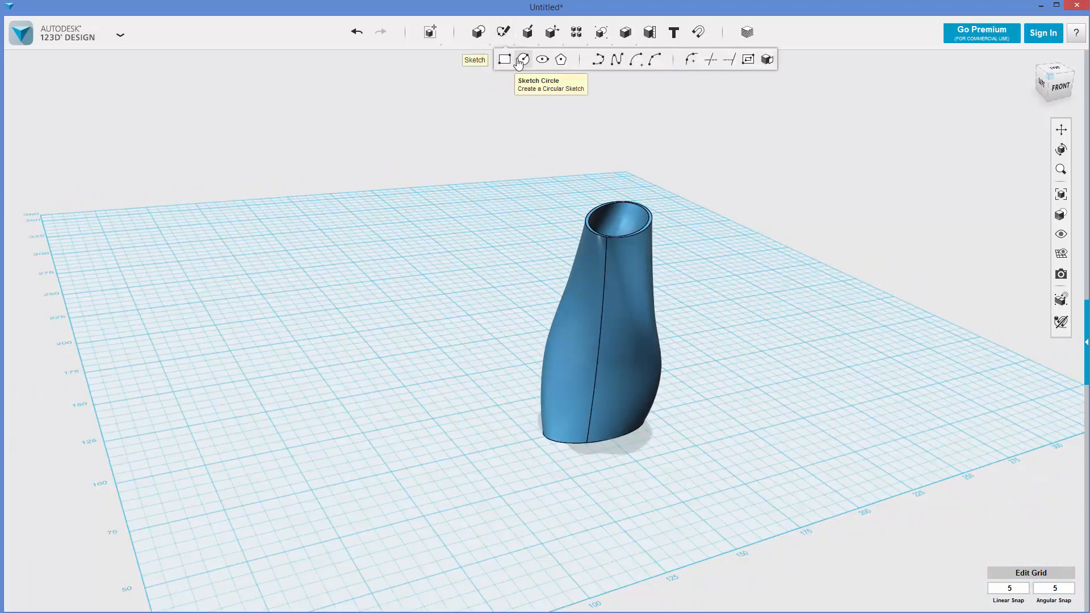
pyautogui.moveTo(533, 202)
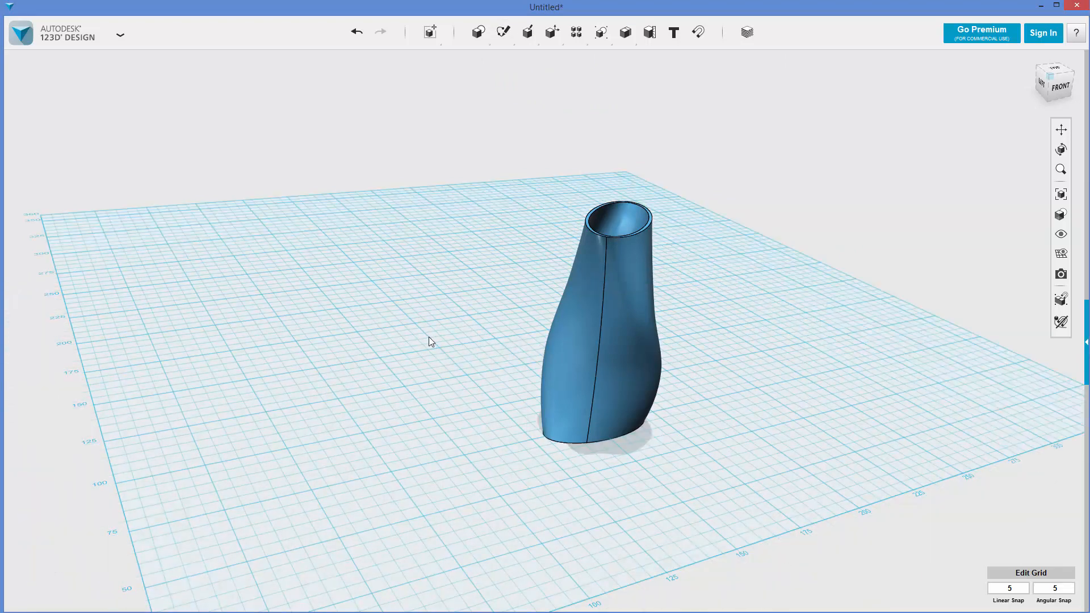
# - Insert a box primitive left of the vase and raise it to about 45 mm
pyautogui.click(478, 32)
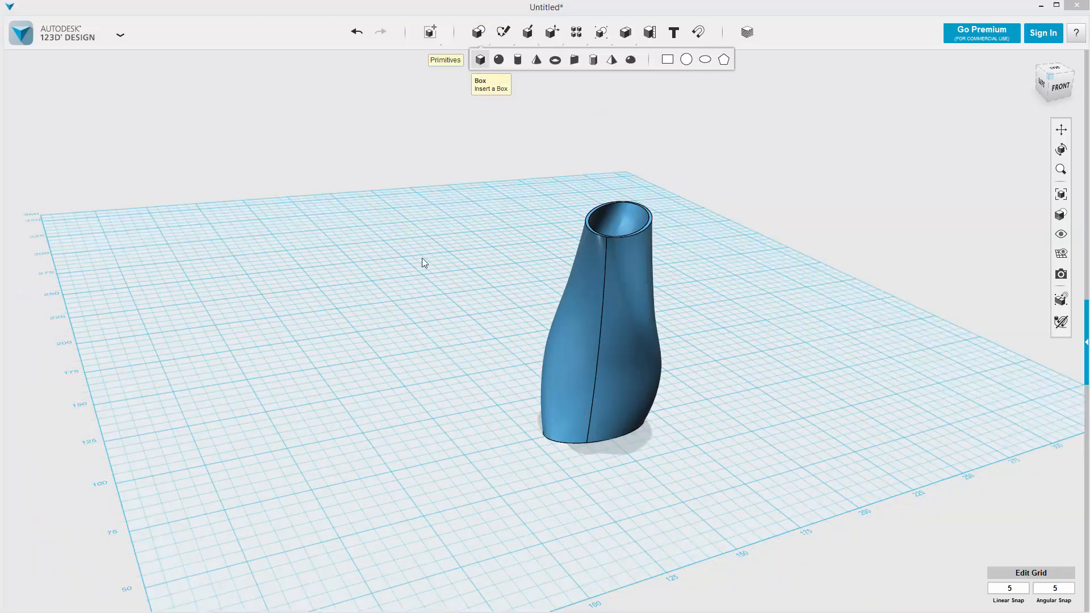
pyautogui.click(479, 59)
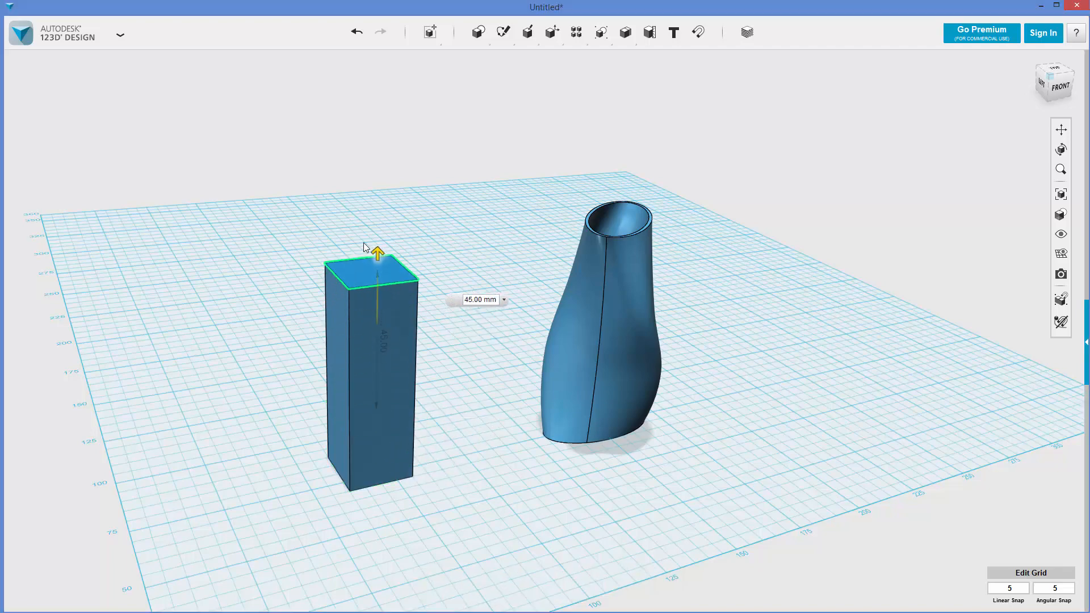
pyautogui.click(502, 32)
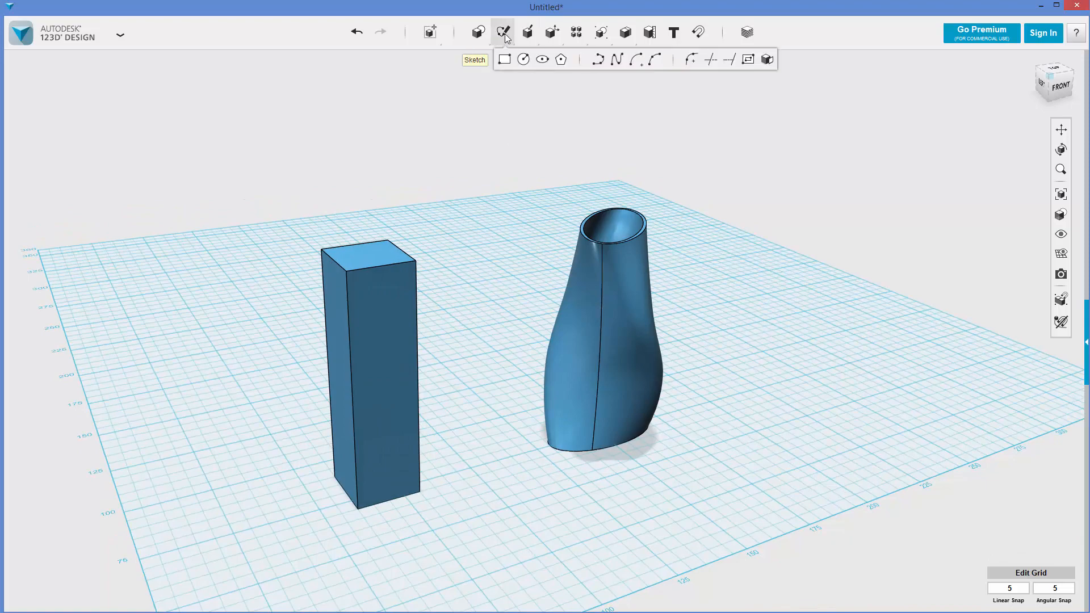
pyautogui.moveTo(616, 59)
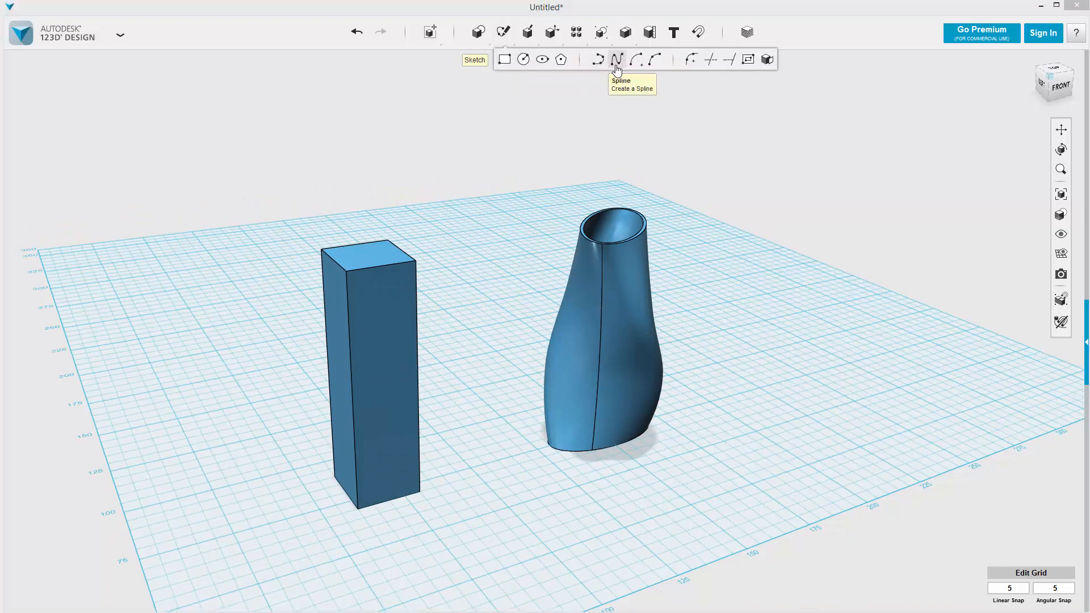
# - Draw a closed spline on the grid and another on the box's top face
pyautogui.click(616, 59)
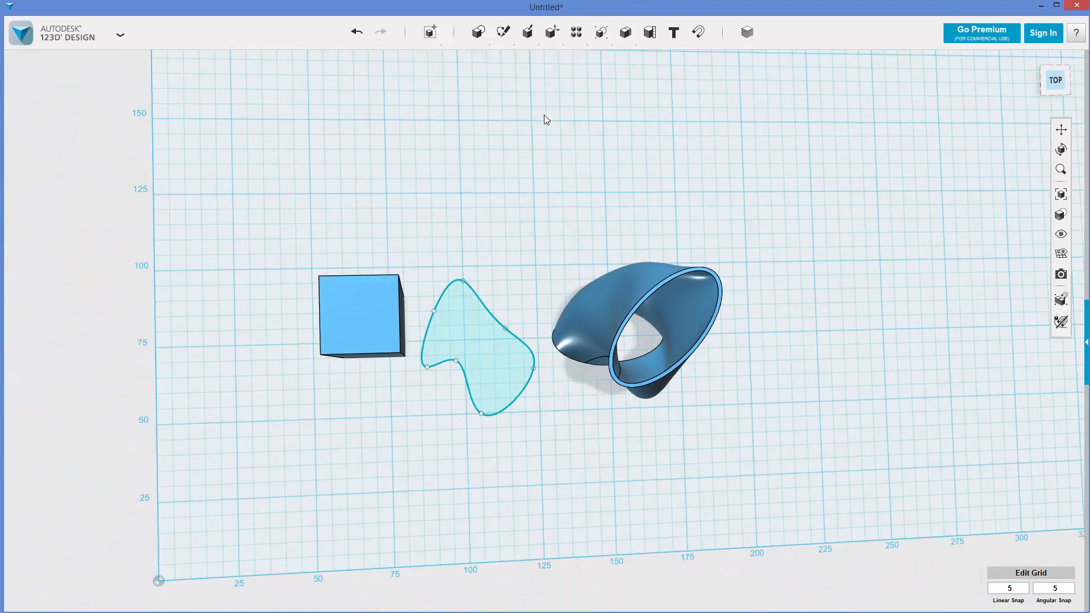
pyautogui.moveTo(561, 59)
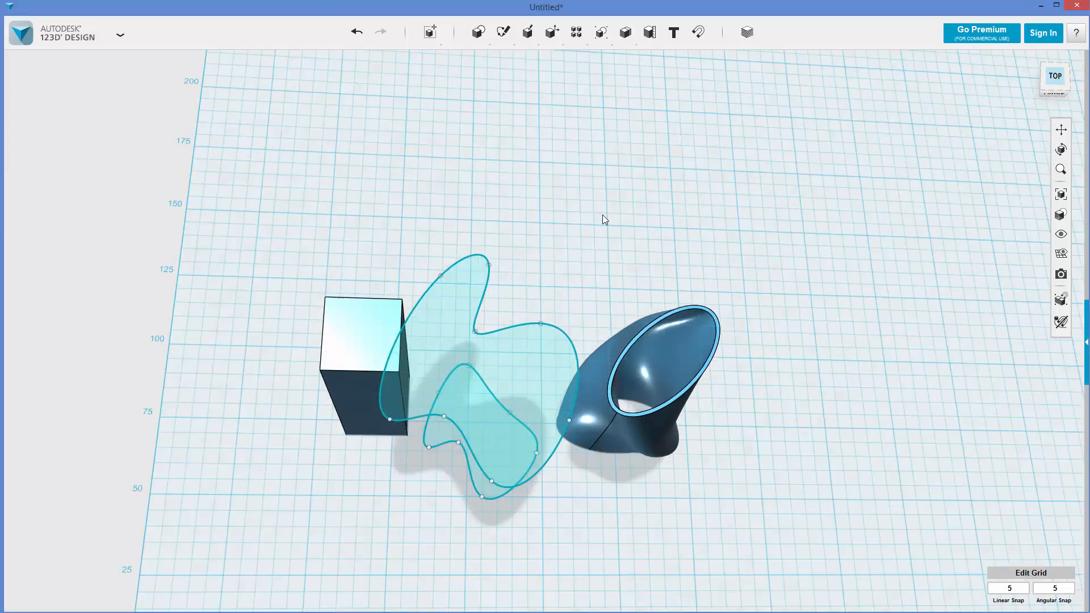
pyautogui.click(1054, 77)
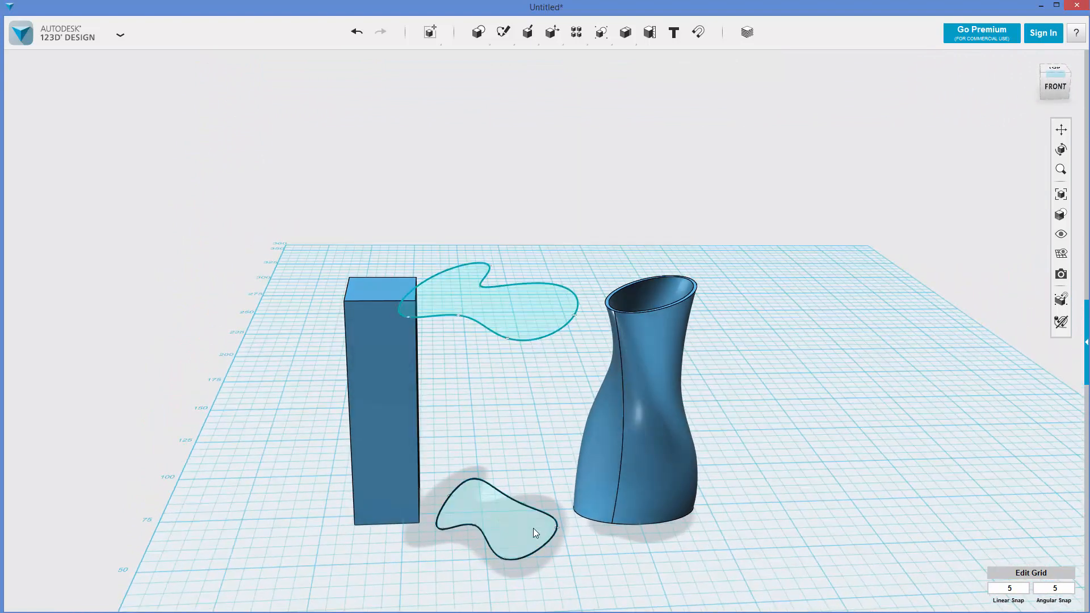
# - Loft between the two spline outlines as a new solid instead of a subtraction
pyautogui.click(535, 532)
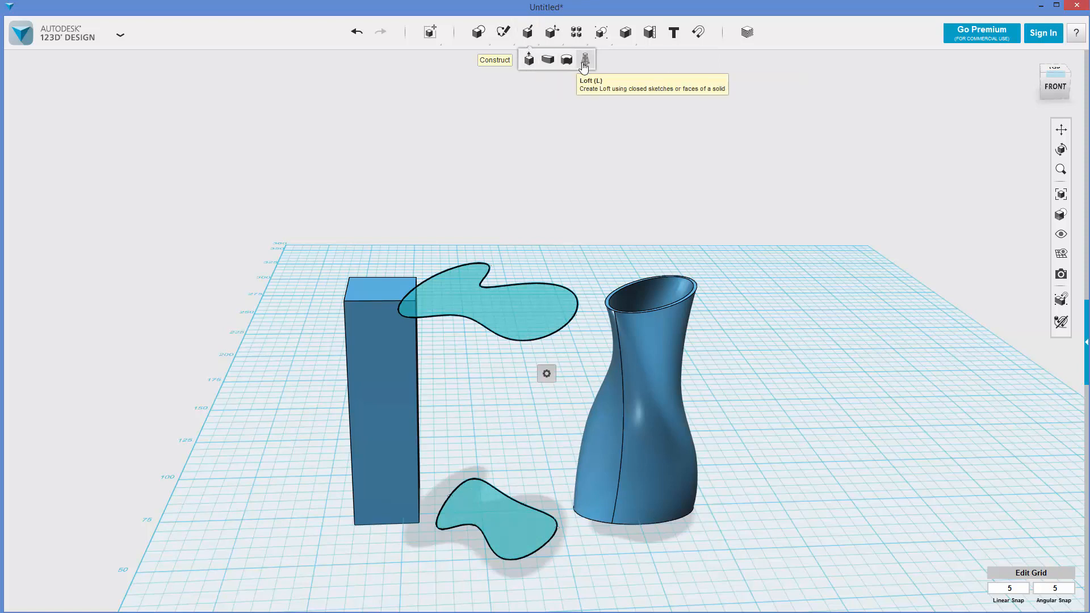
pyautogui.click(585, 60)
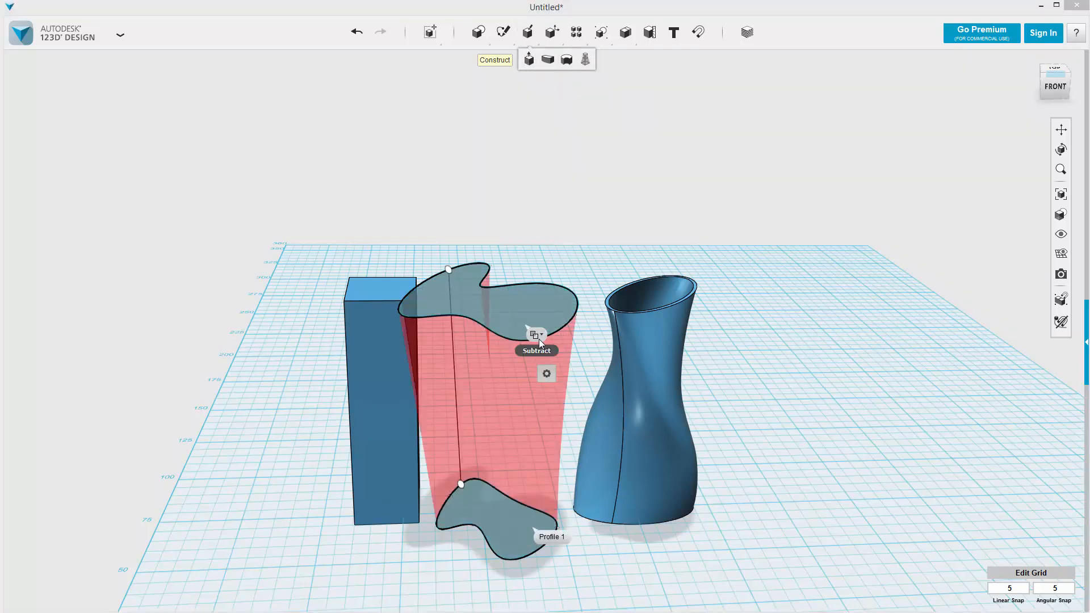
pyautogui.click(536, 335)
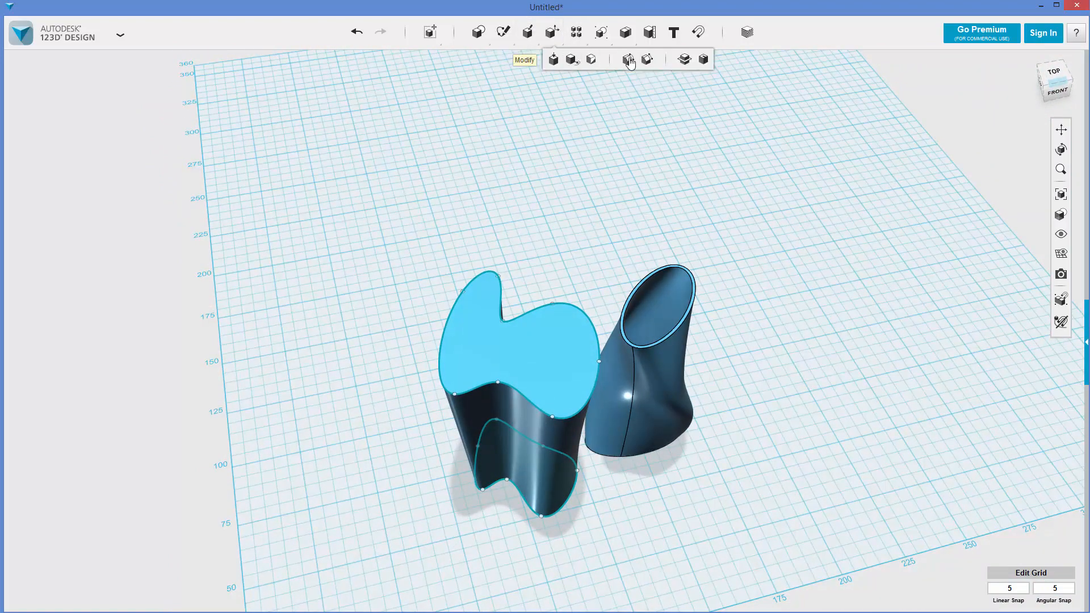
# - Shell the lofted solid 1 mm inside with its top face open, then orbit to inspect
pyautogui.click(628, 59)
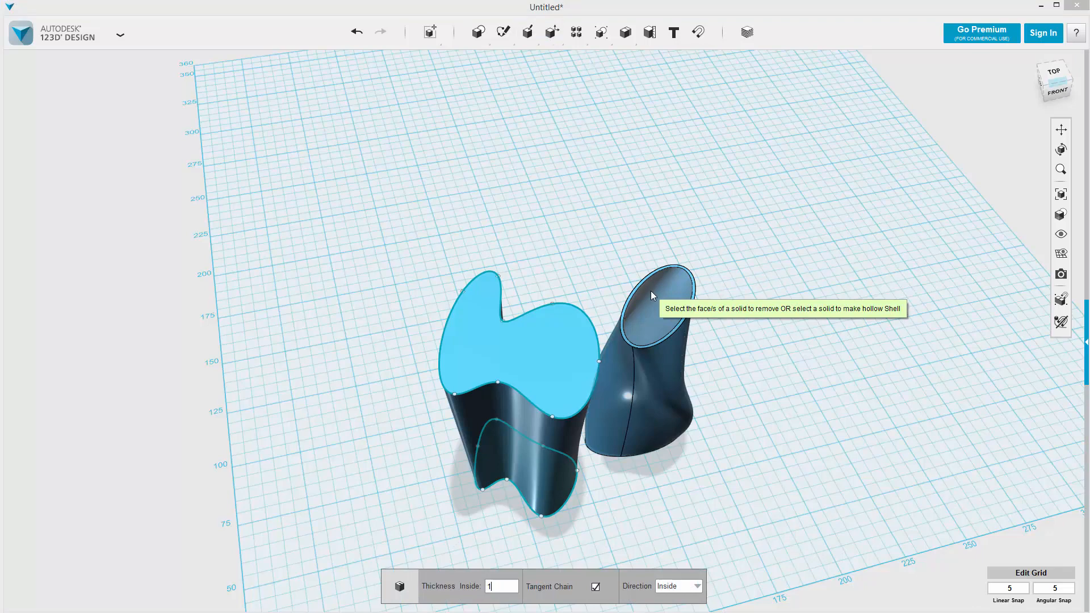
pyautogui.moveTo(561, 344)
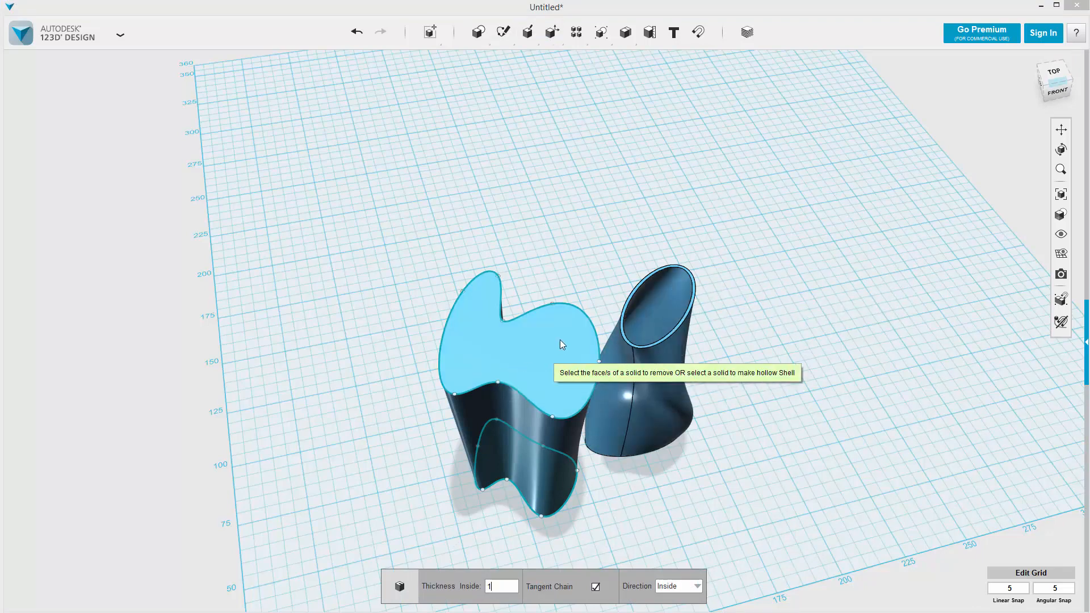
pyautogui.click(507, 327)
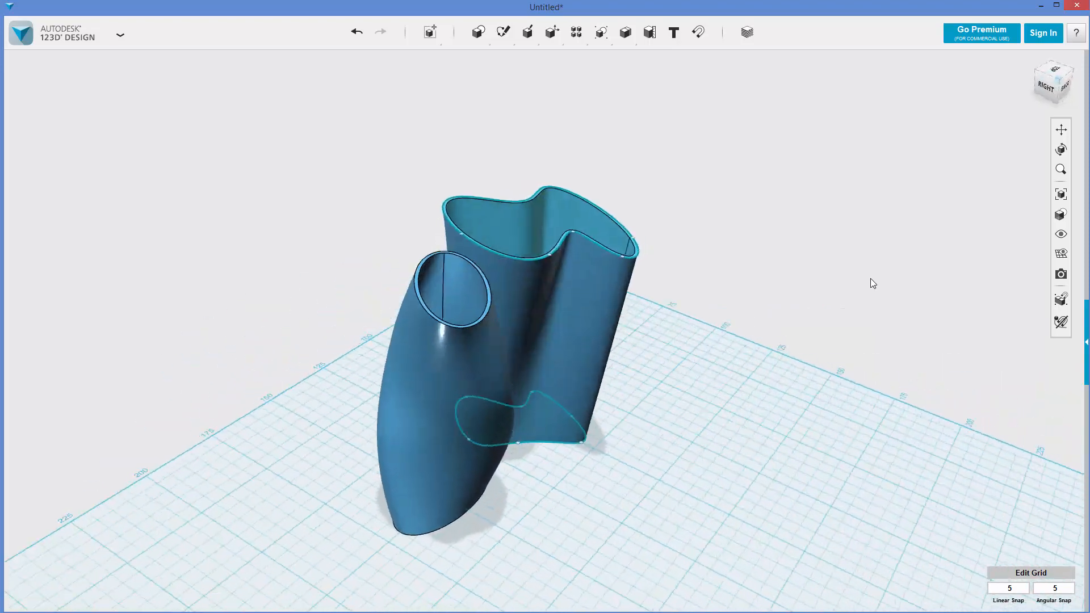
pyautogui.moveTo(873, 283); pyautogui.dragTo(589, 119)
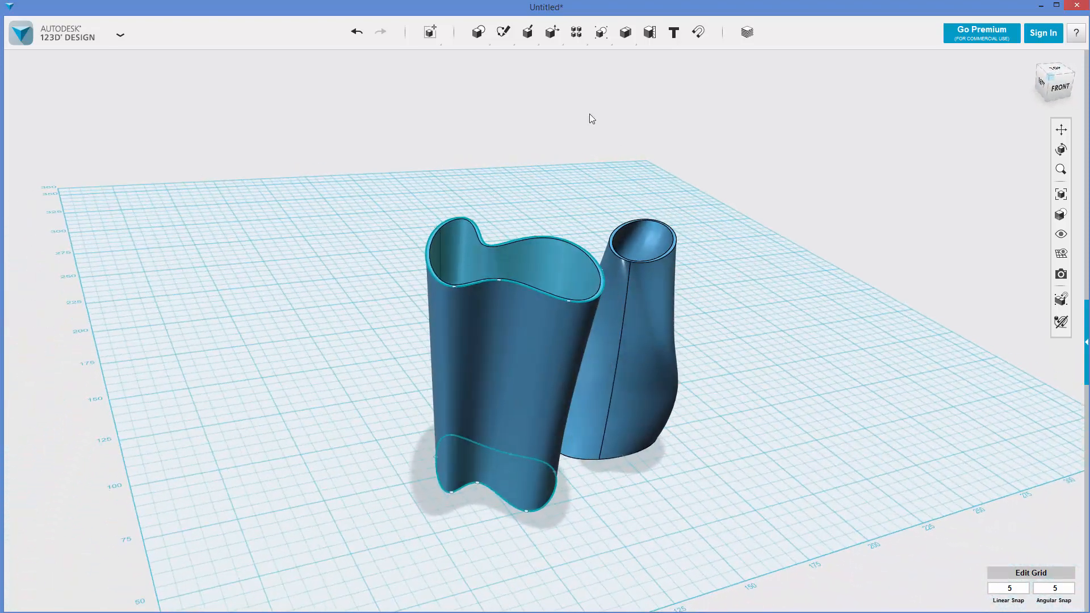